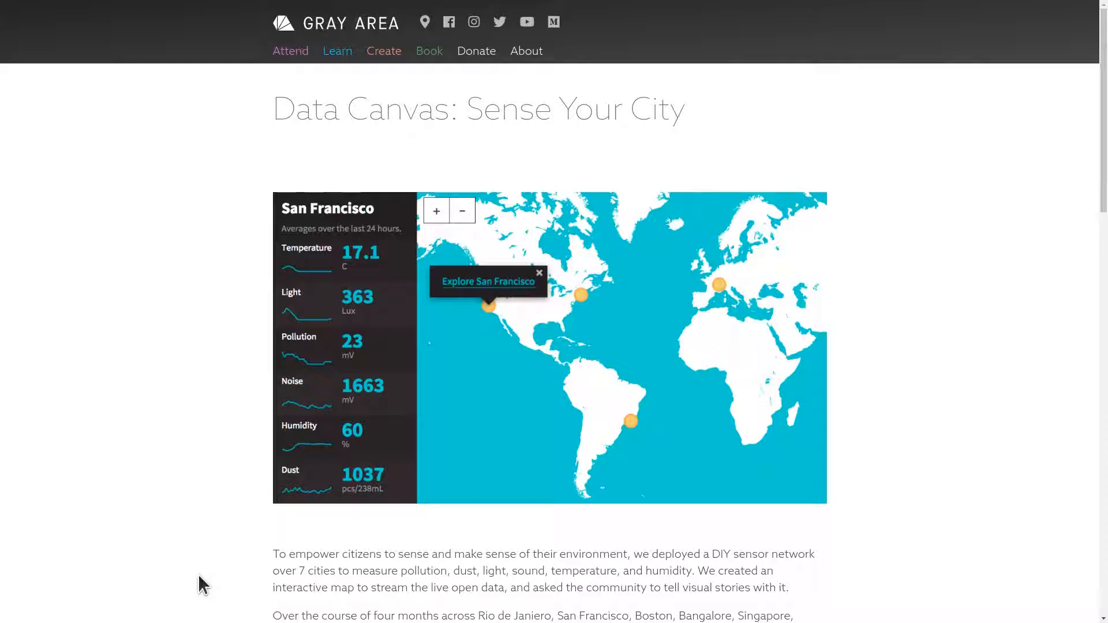
mouse_move(294, 295)
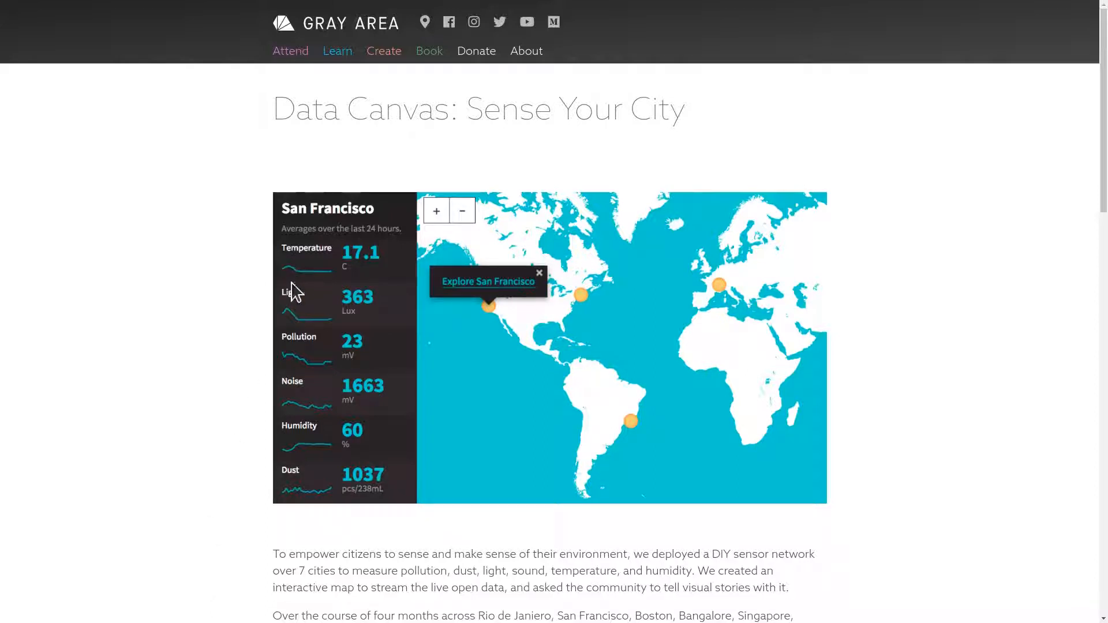
mouse_move(308, 395)
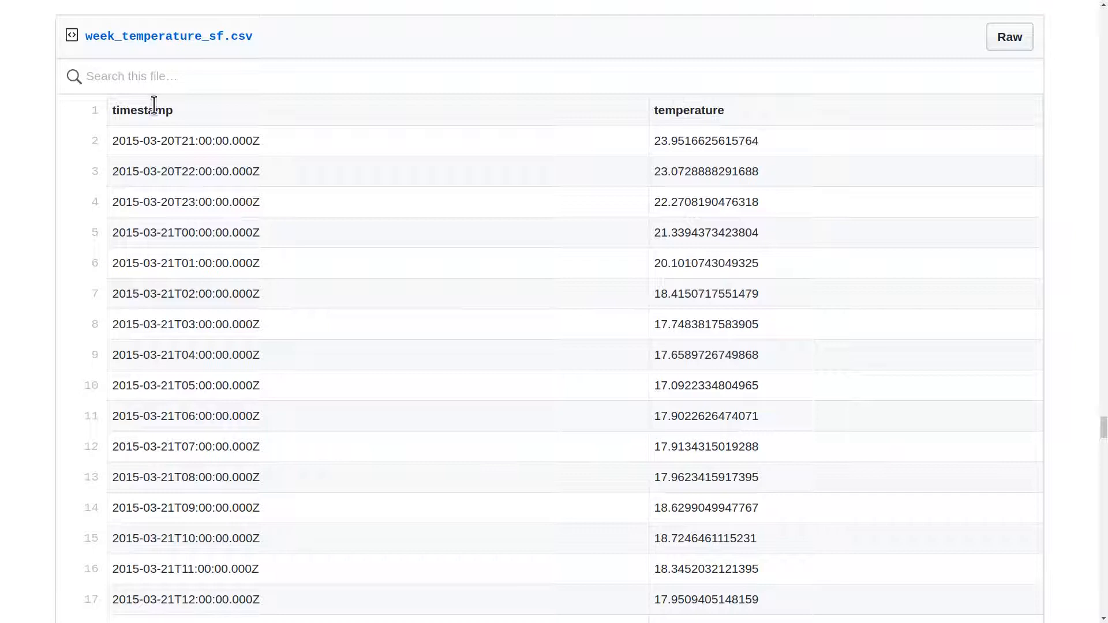
Step: Highlight the 'timestamp' column heading in the week_temperature_sf.csv table on GitHub
double_click(142, 111)
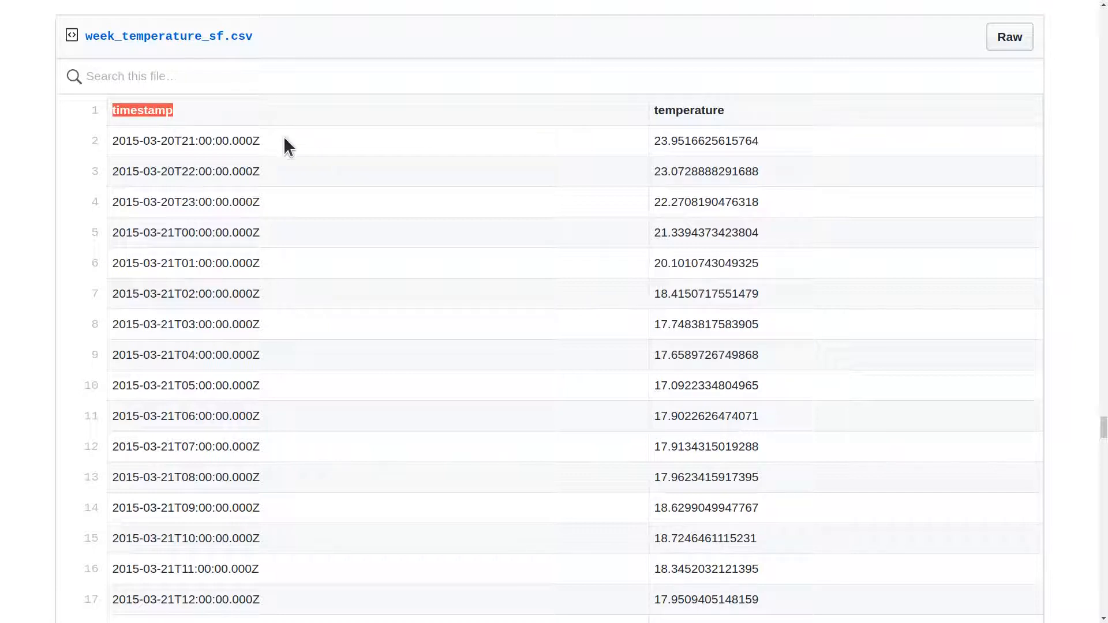